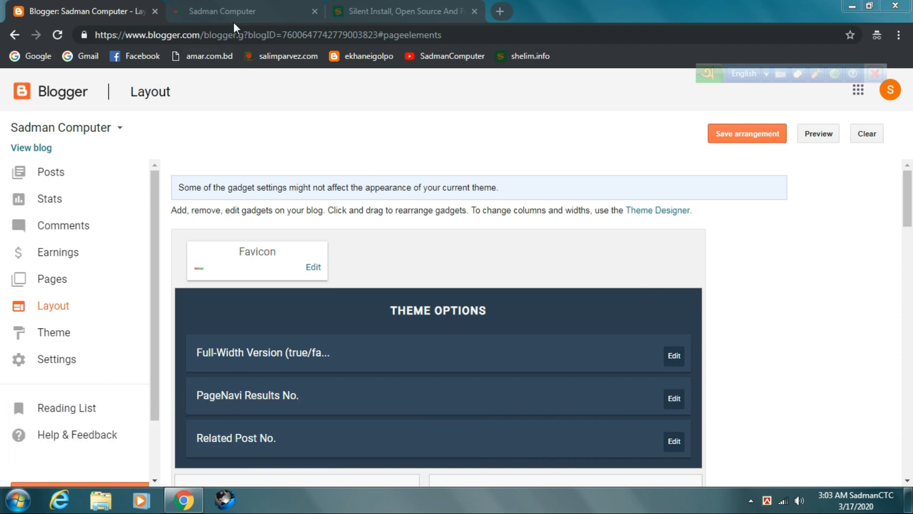
# - View the live Sadman Computer blog and scroll to its Way 2 Themes Facebook sidebar widget
pyautogui.click(233, 11)
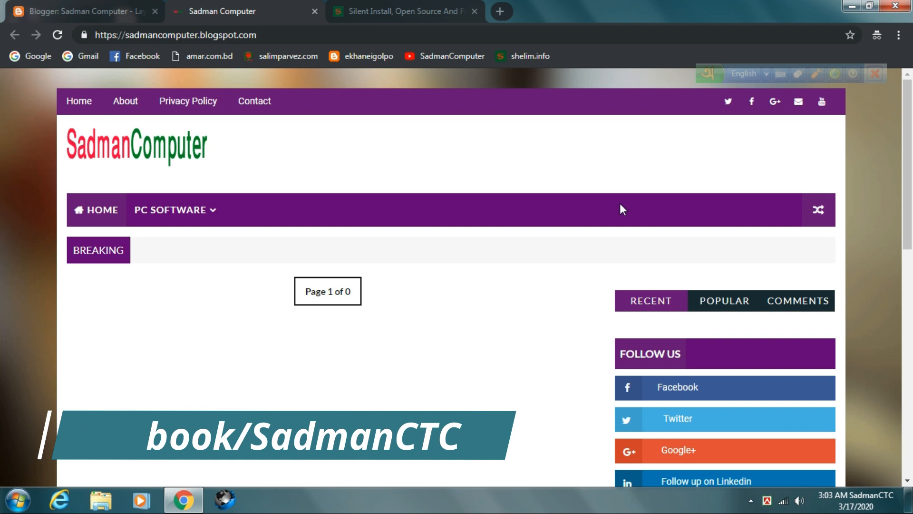
pyautogui.moveTo(428, 244)
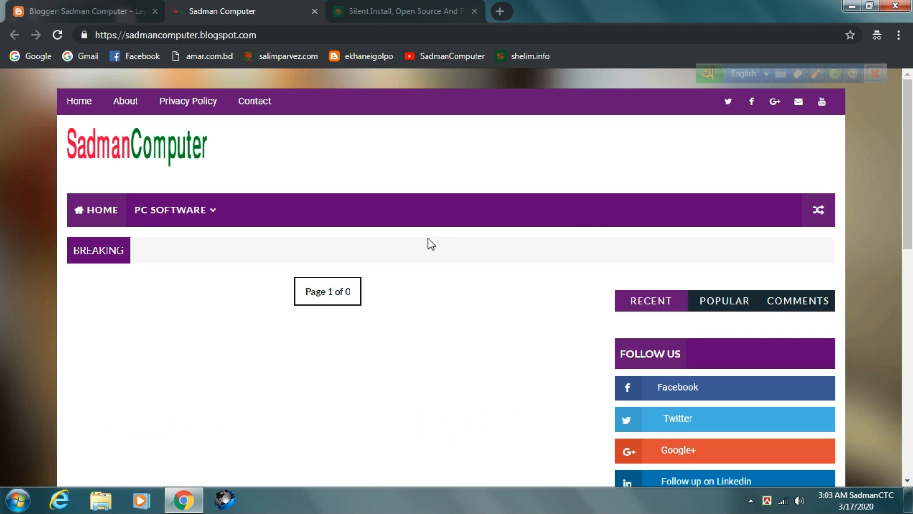
pyautogui.scroll(-3)
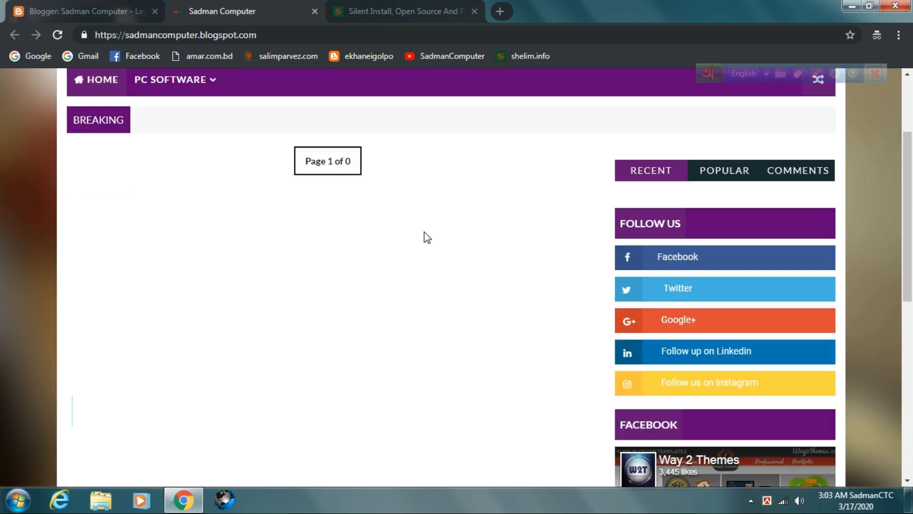
pyautogui.scroll(-3)
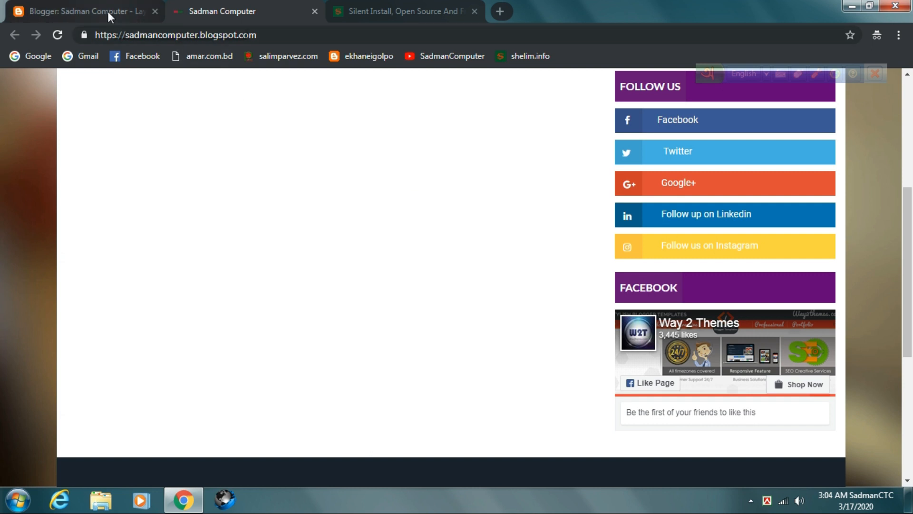
# - On the Layout page, open the Facebook gadget's settings in SIDEBAR1
pyautogui.click(82, 11)
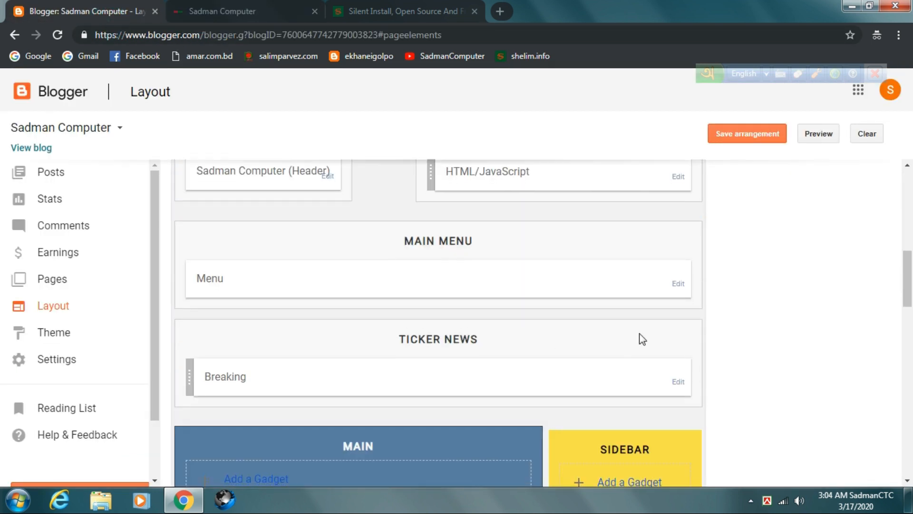
pyautogui.scroll(-3)
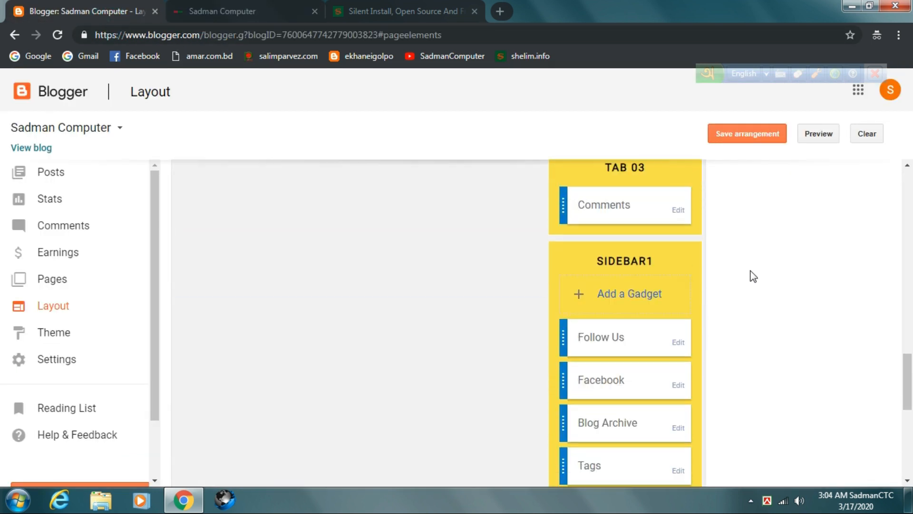
pyautogui.scroll(-3)
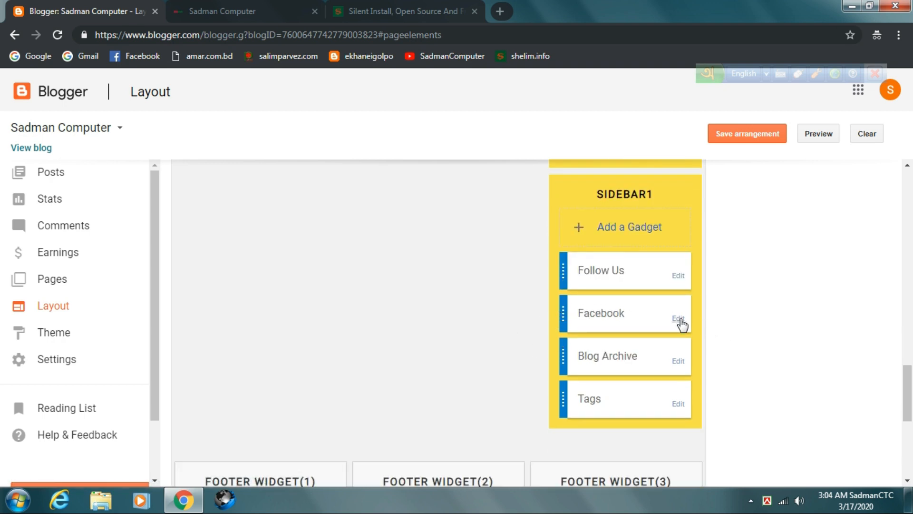
pyautogui.click(678, 318)
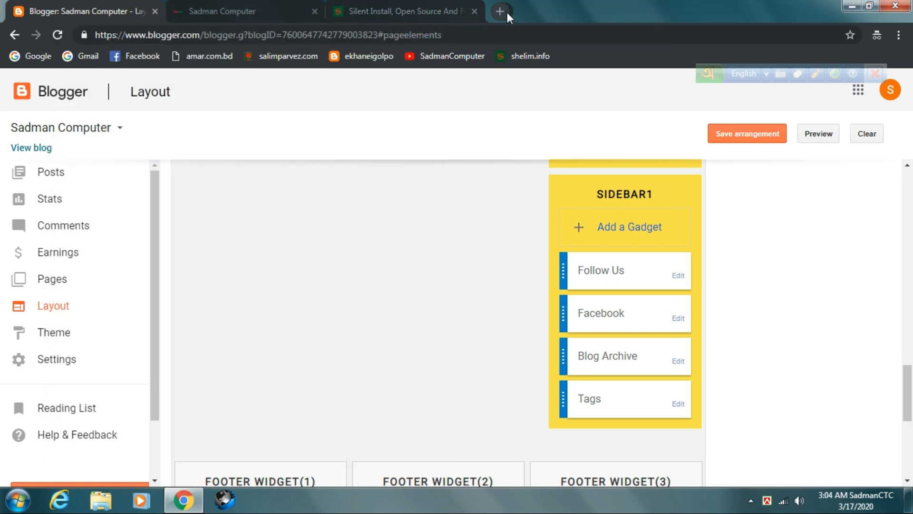
# - Search Google for 'facebook page plugin' in a new tab and open the Page Plugin result
pyautogui.click(500, 11)
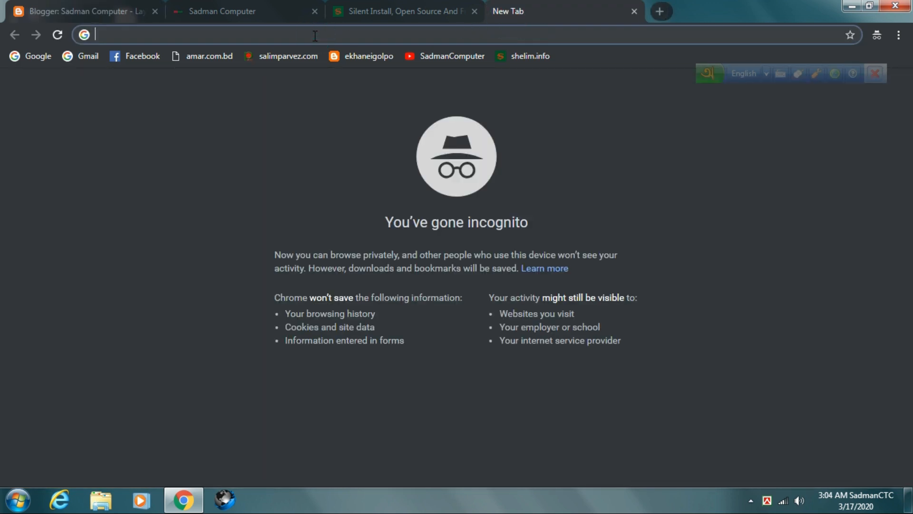
pyautogui.write('facebook page')
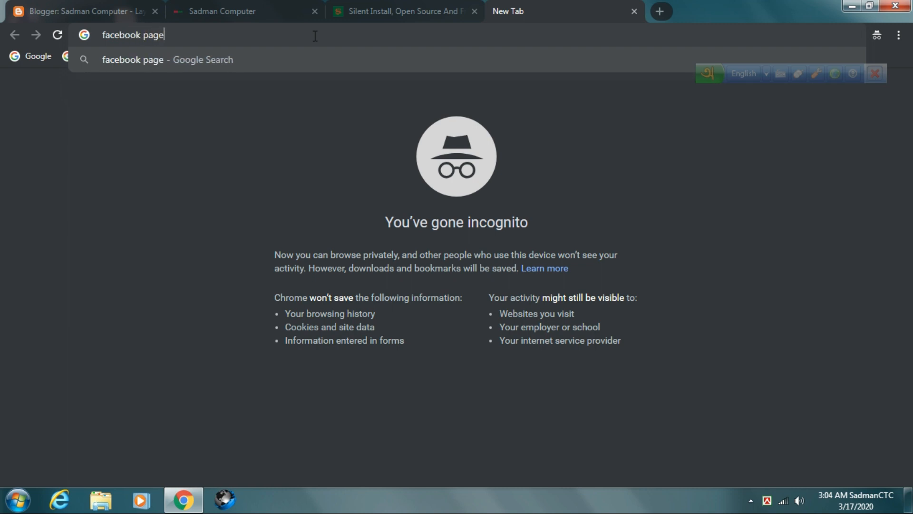
pyautogui.write('ps://www.google.com/search?q=')
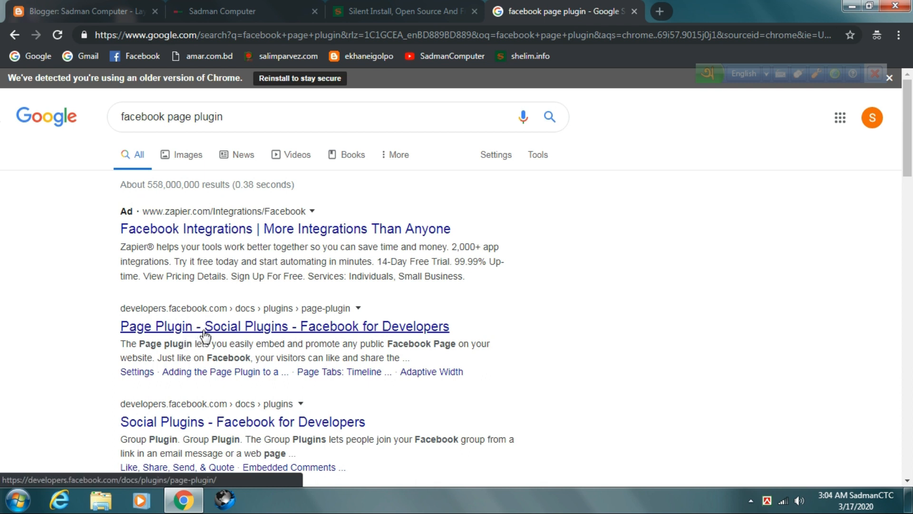
pyautogui.click(284, 326)
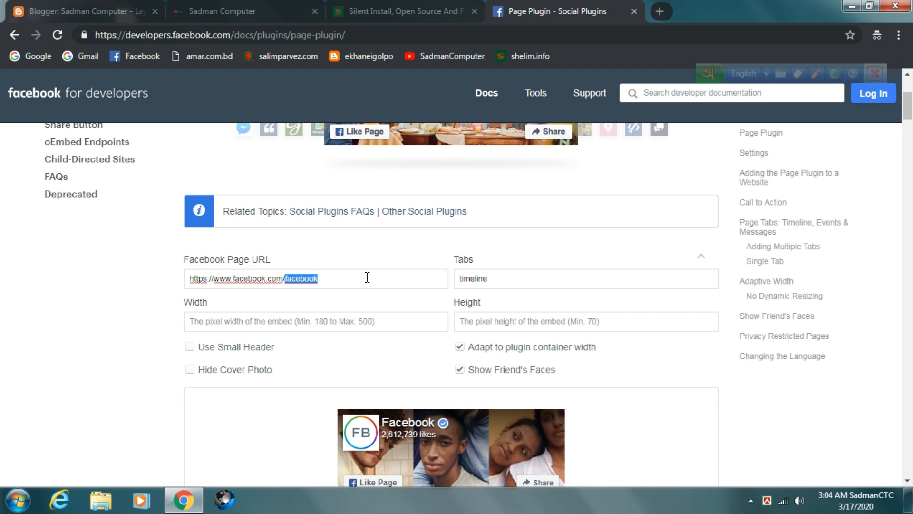
# - Enter the SadmanCTC Facebook page as the plugin's Page URL
pyautogui.write('Sadma')
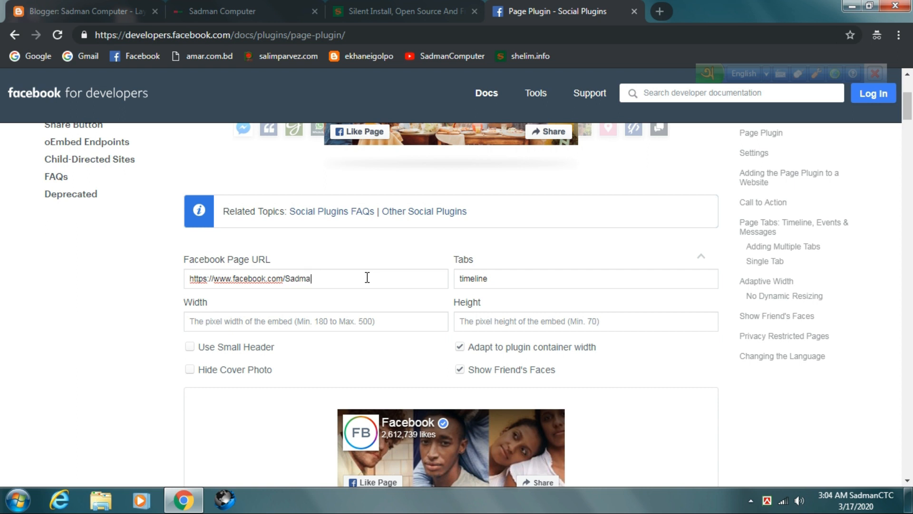
pyautogui.write('Ctc')
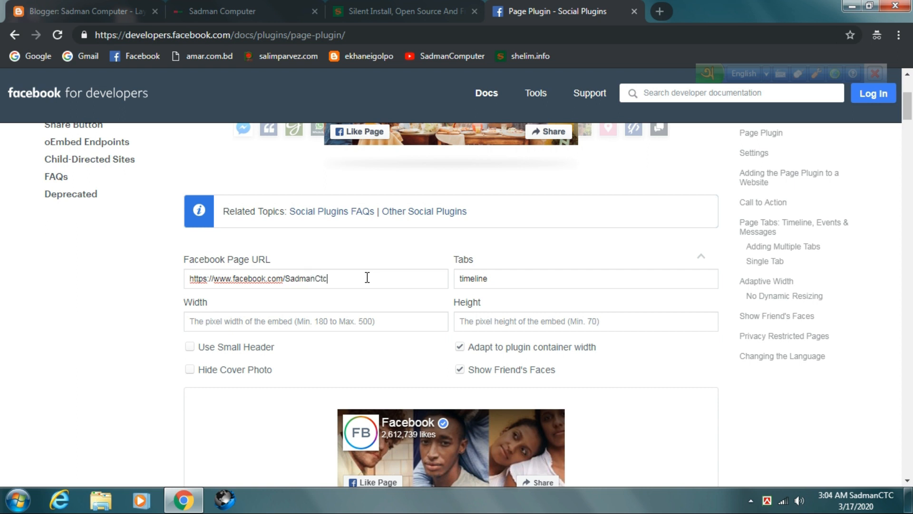
pyautogui.press('Backspace')
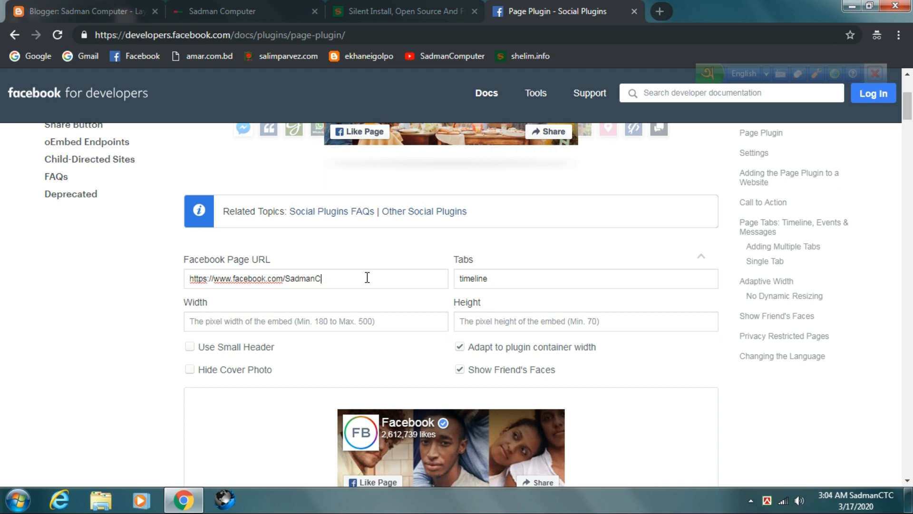
pyautogui.write('TC')
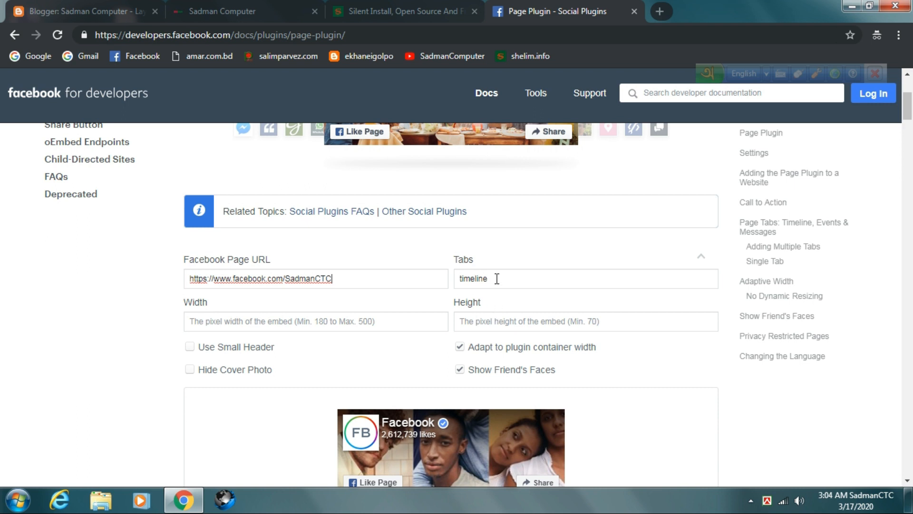
# - Replace the Tabs value 'timeline' with 'Sadman Computer'
pyautogui.doubleClick(472, 278)
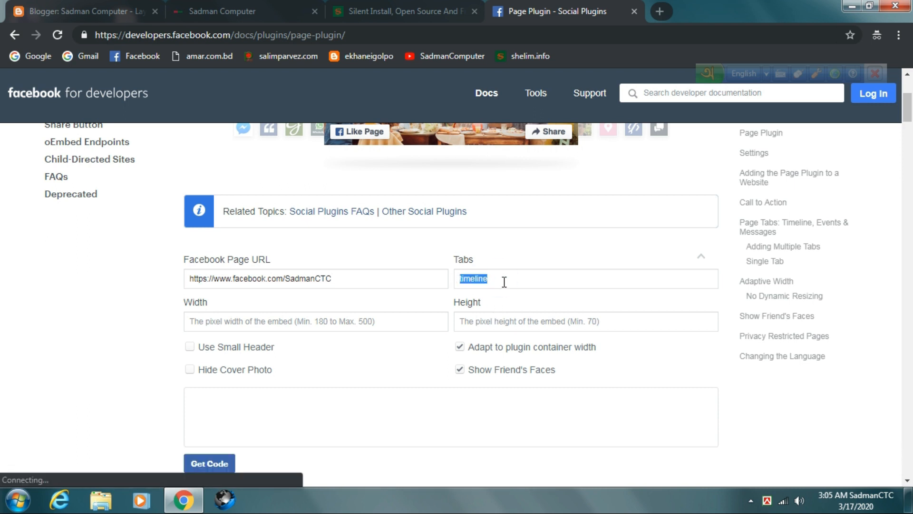
pyautogui.click(208, 462)
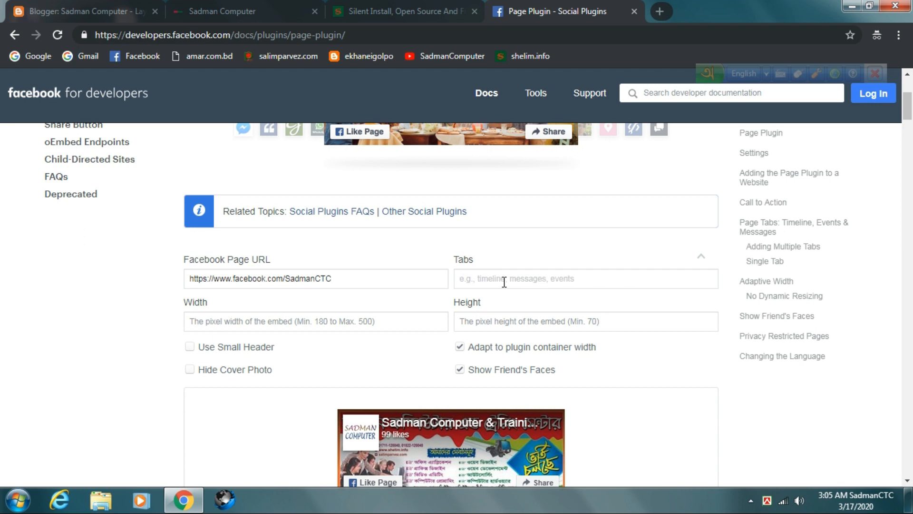
pyautogui.write('Sadman Computer')
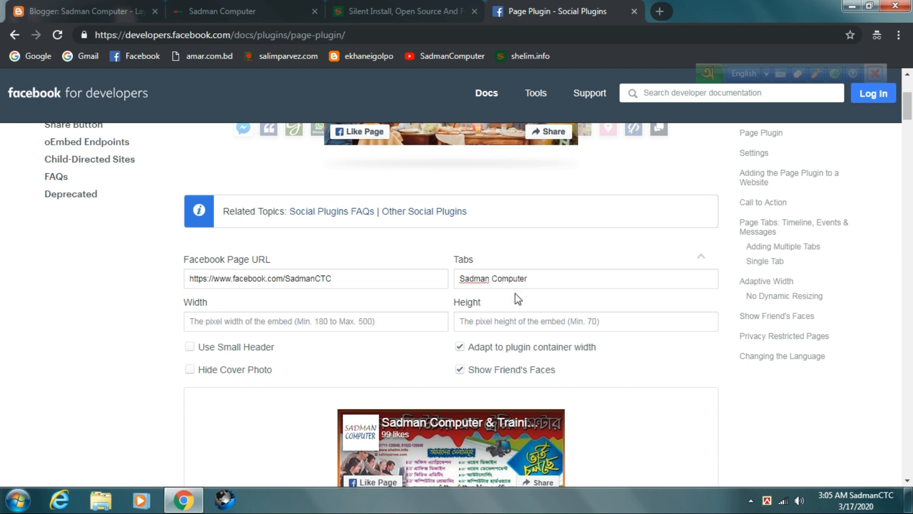
pyautogui.scroll(-3)
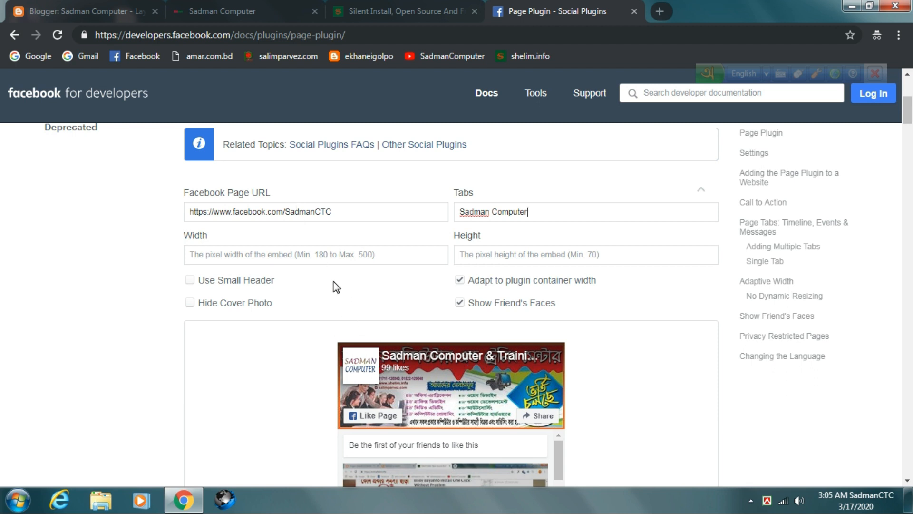
pyautogui.scroll(-3)
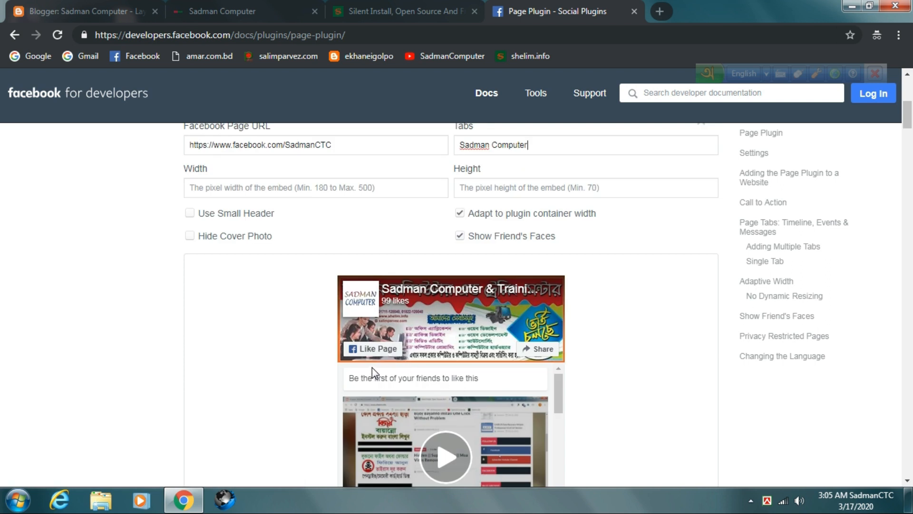
pyautogui.moveTo(262, 272)
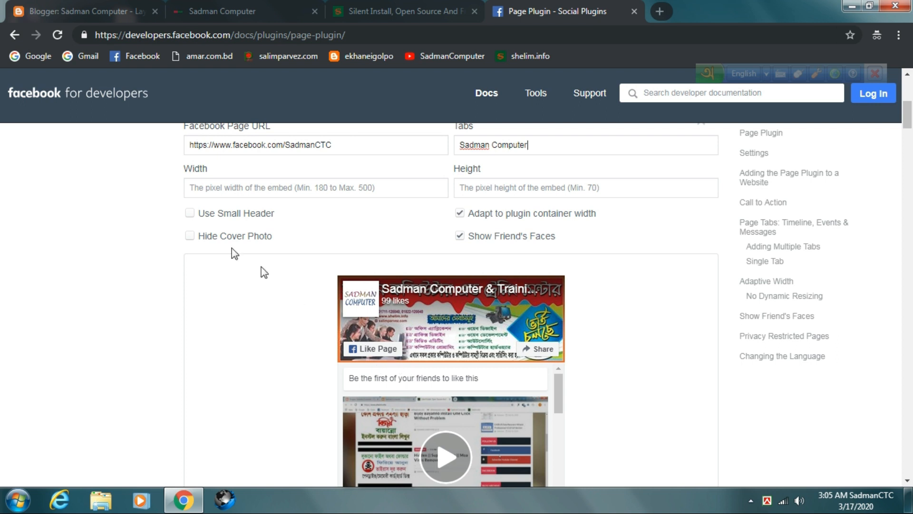
# - Set the Page Plugin width and height to 300
pyautogui.write('300')
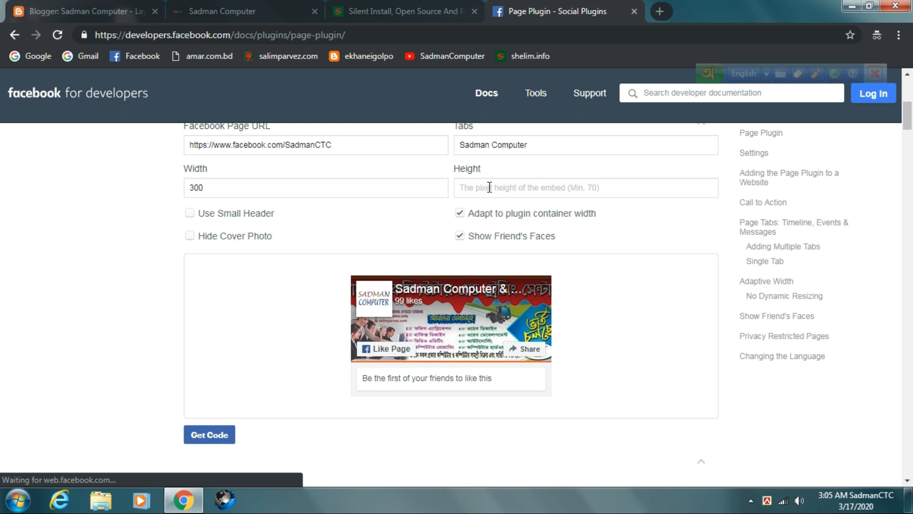
pyautogui.write('300')
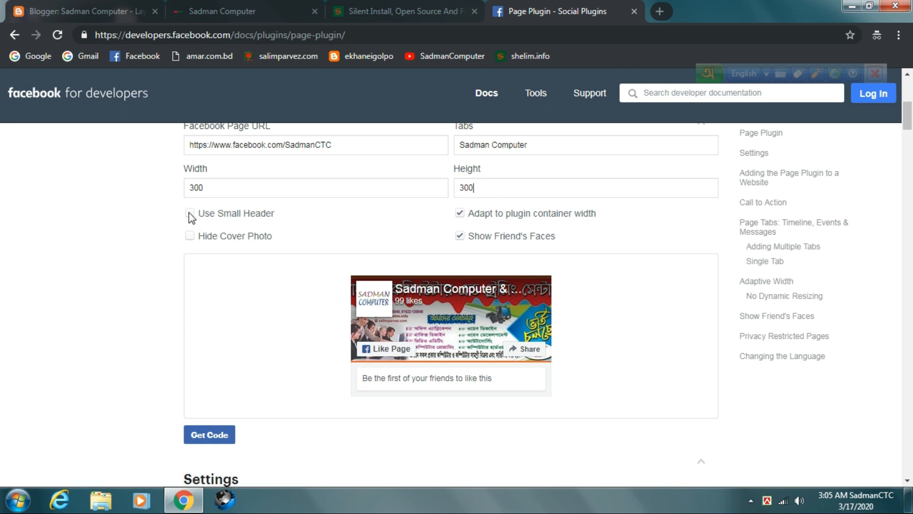
pyautogui.click(190, 213)
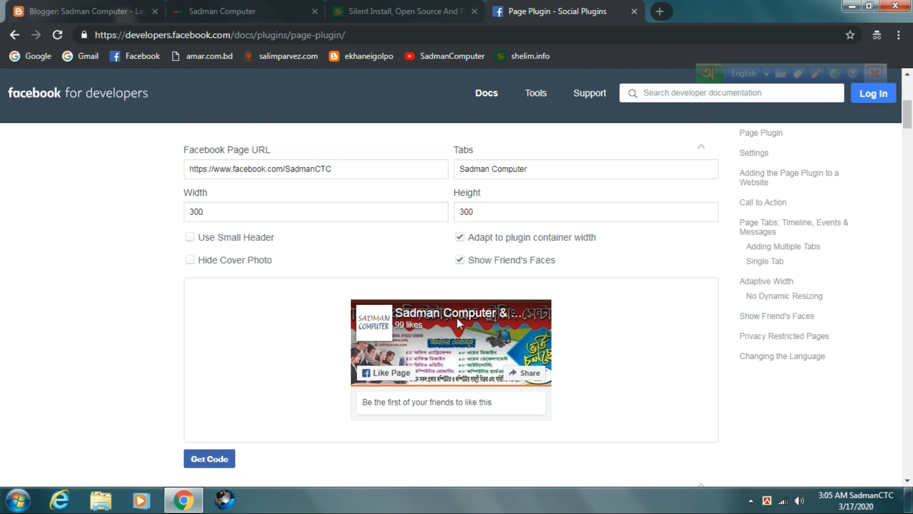
# - Generate the plugin embed code, copy it, and return to Blogger's Layout tab
pyautogui.scroll(-3)
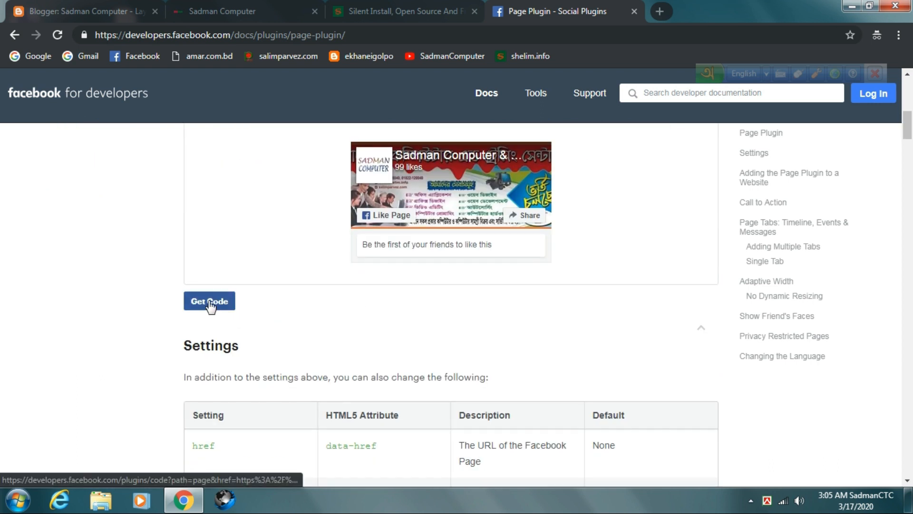
pyautogui.click(209, 301)
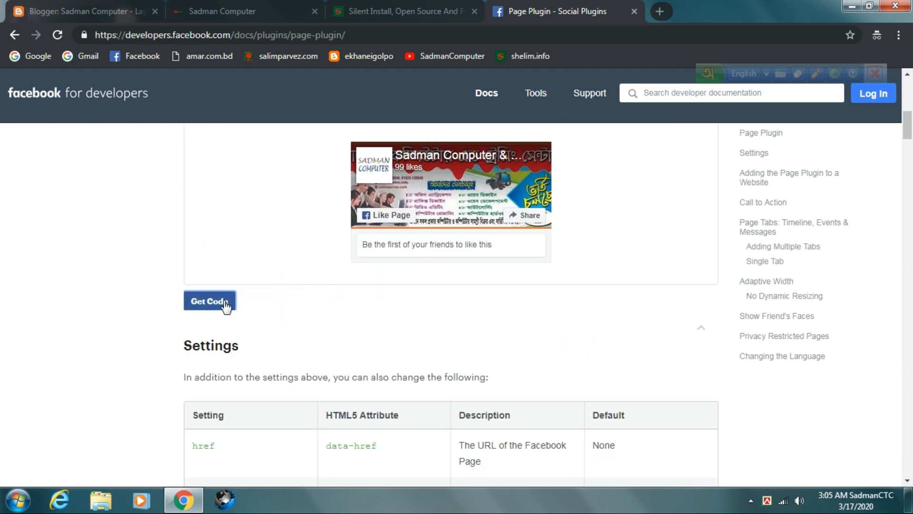
pyautogui.click(210, 301)
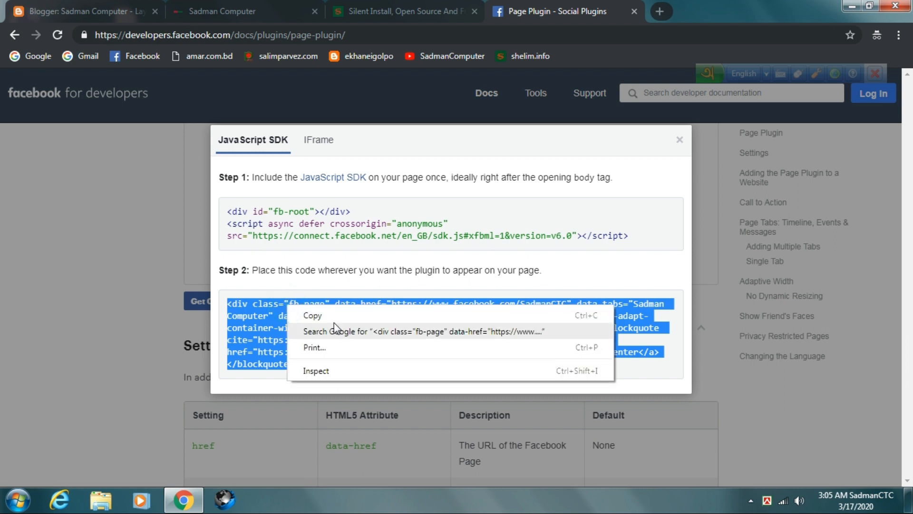
pyautogui.click(438, 238)
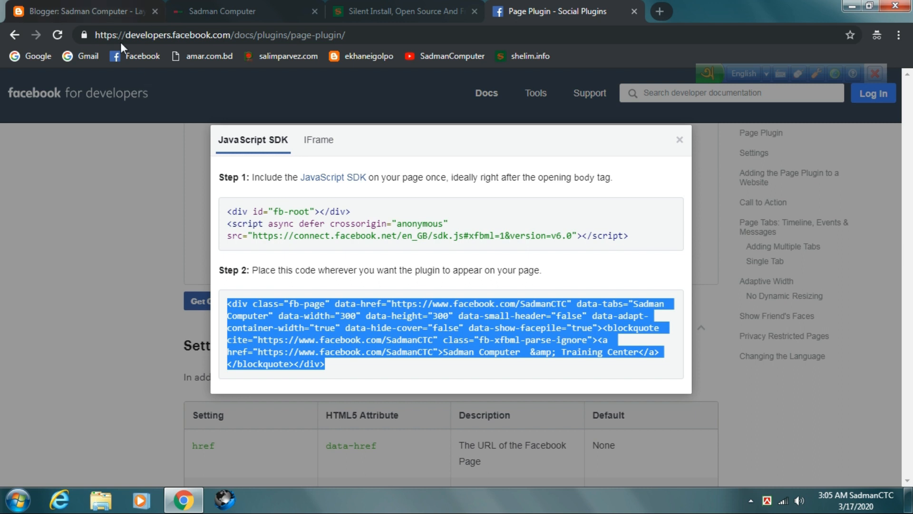
pyautogui.click(81, 11)
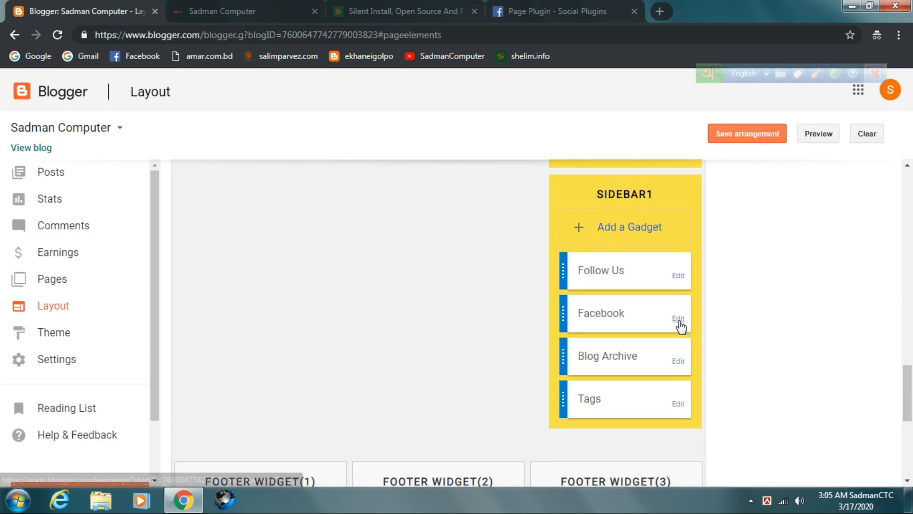
# - Paste the SadmanCTC Page Plugin code over the Facebook gadget's old content and save
pyautogui.click(677, 318)
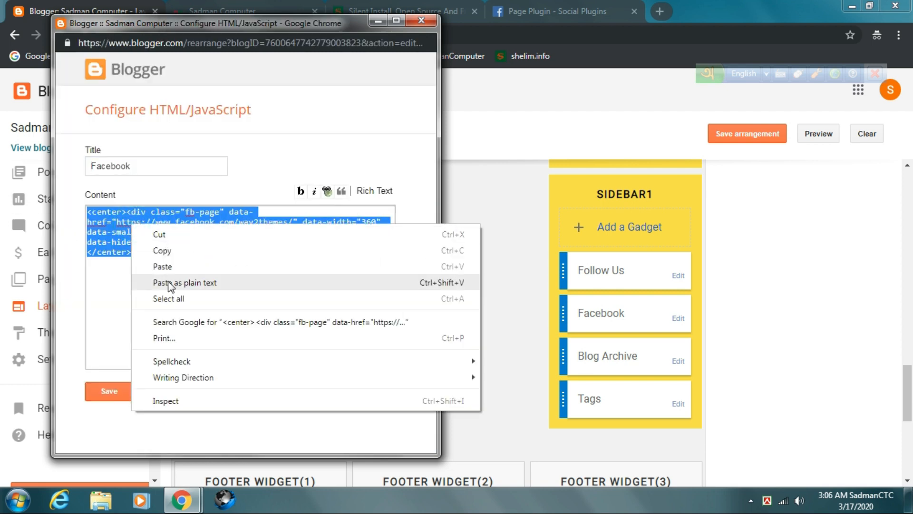
pyautogui.click(184, 283)
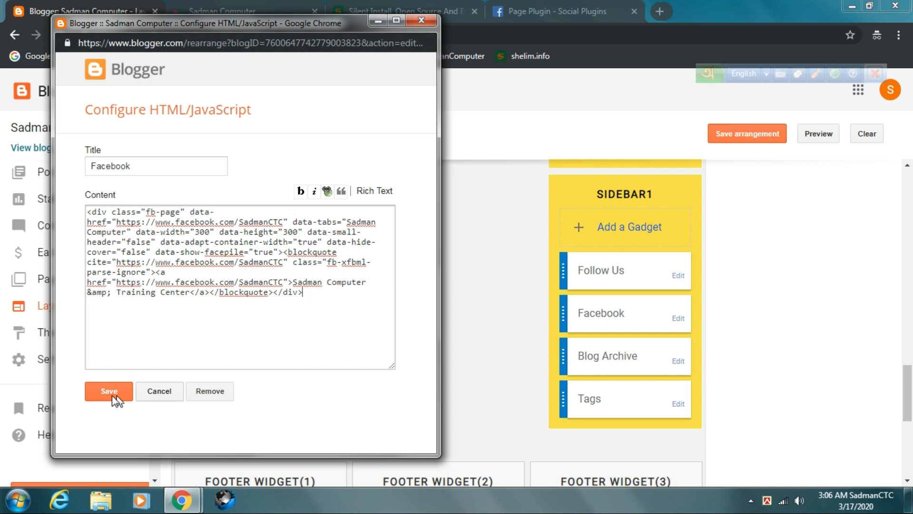
pyautogui.click(108, 391)
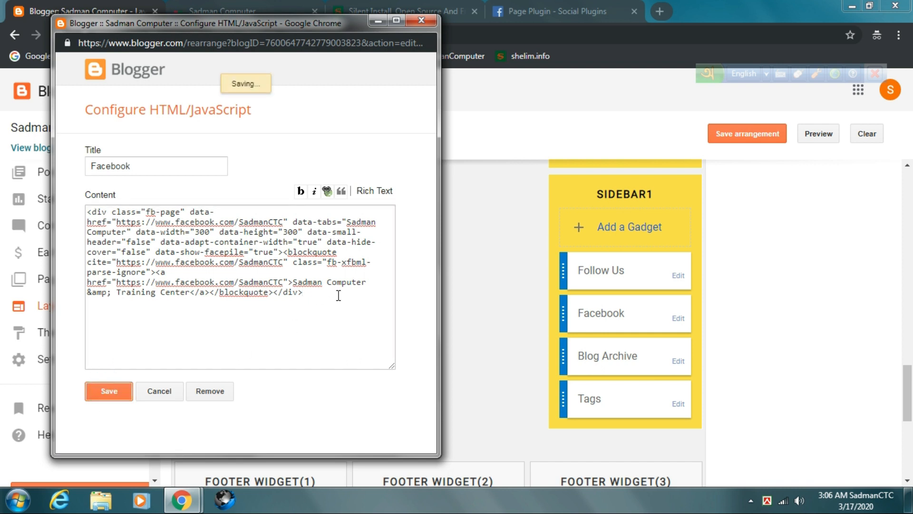
pyautogui.click(109, 391)
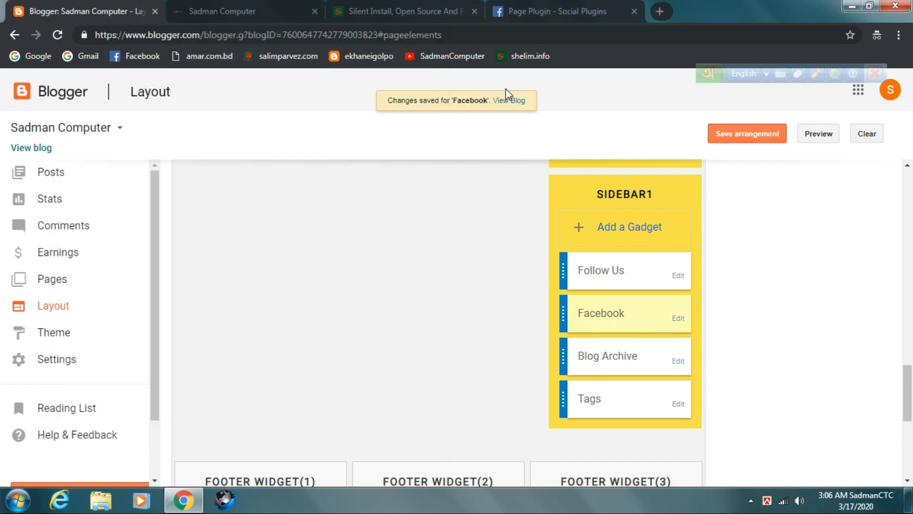
# - Check the live blog's Facebook widget shows Sadman Computer, then return to Layout
pyautogui.click(221, 11)
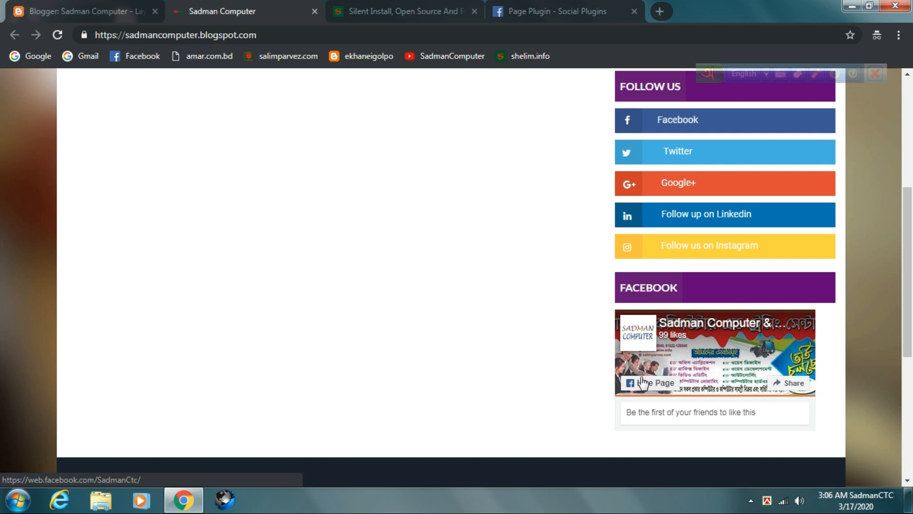
pyautogui.scroll(-3)
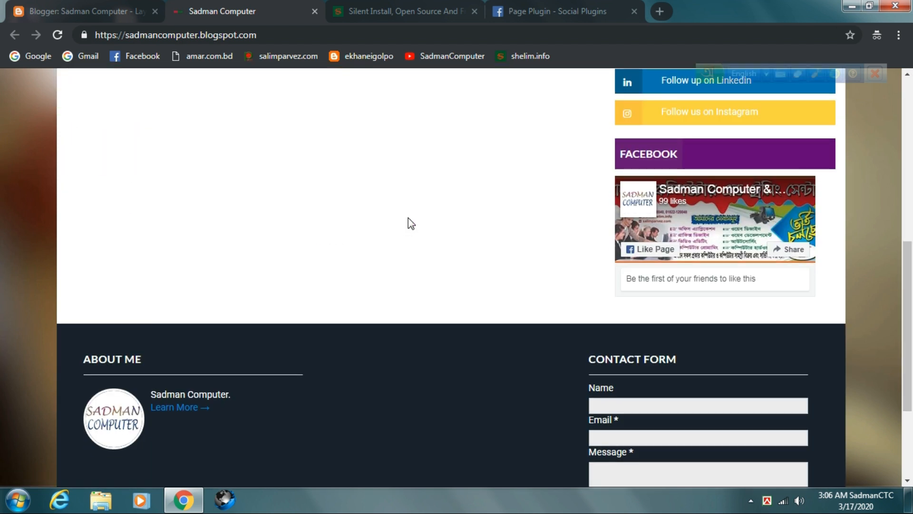
pyautogui.scroll(3)
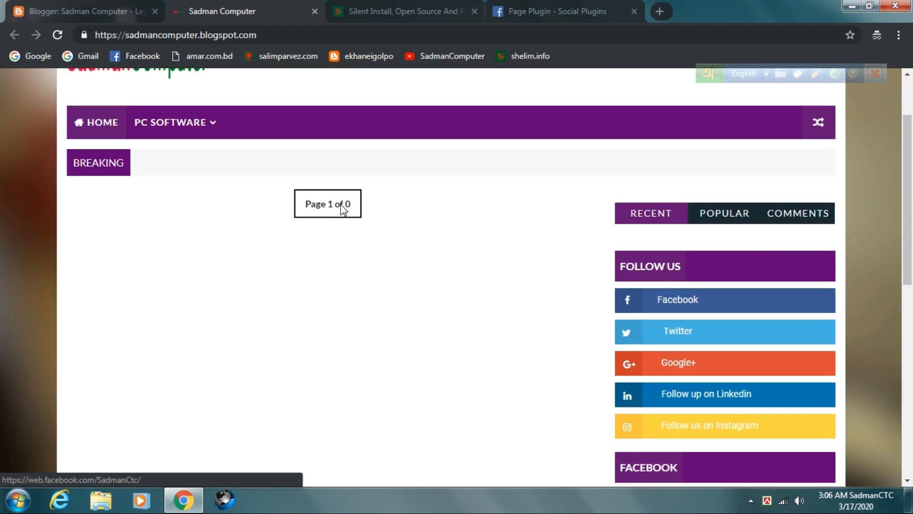
pyautogui.scroll(-3)
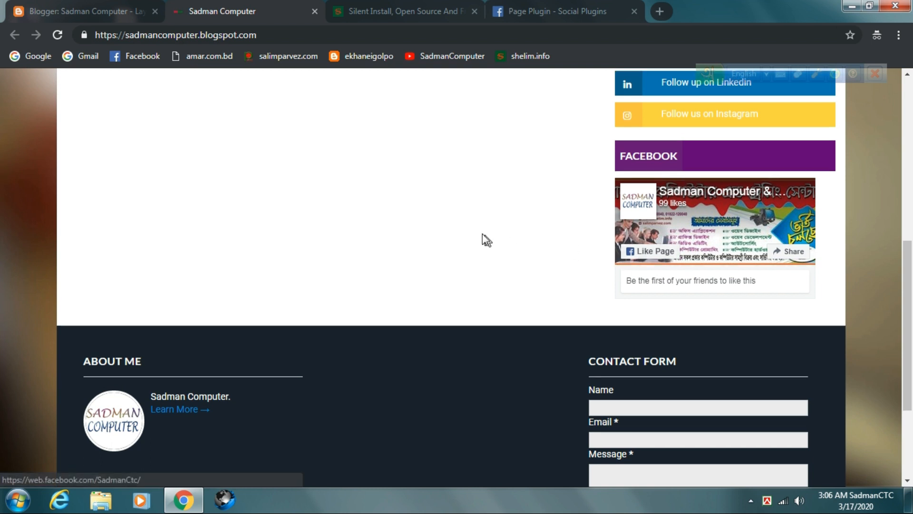
pyautogui.scroll(3)
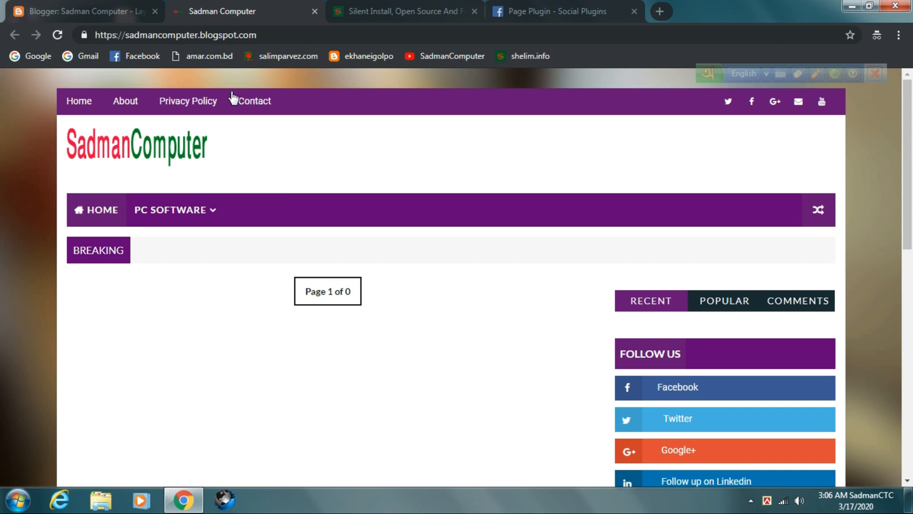
pyautogui.scroll(-3)
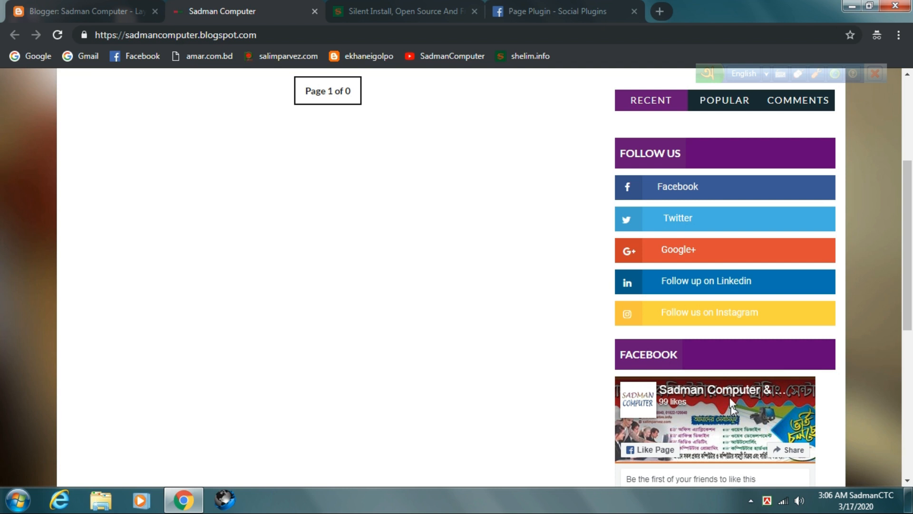
pyautogui.scroll(-3)
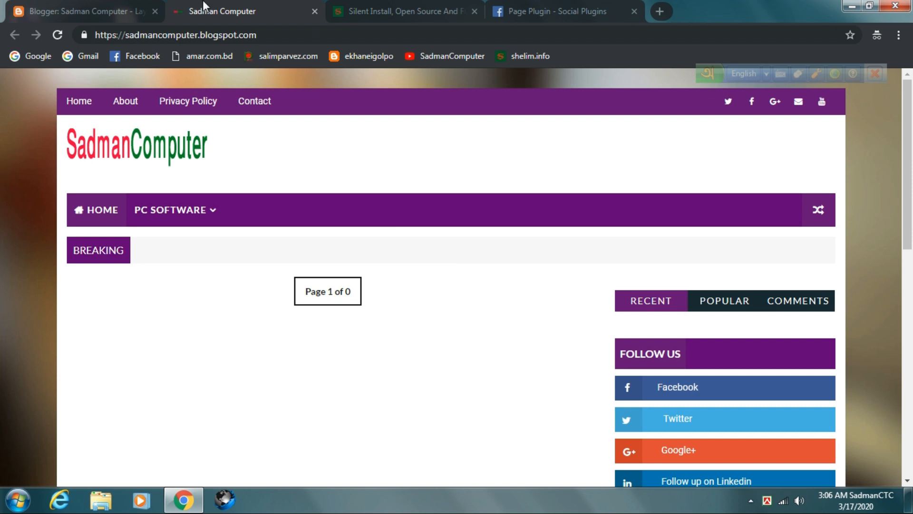
pyautogui.click(81, 11)
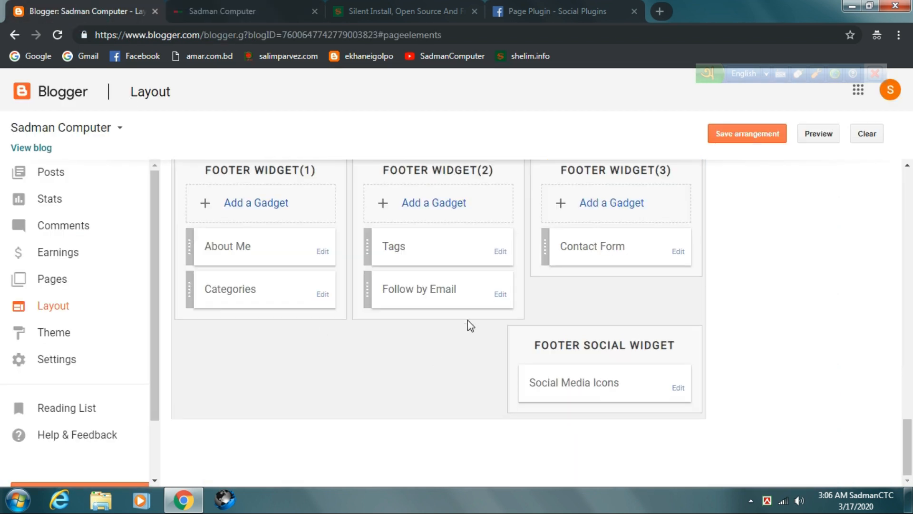